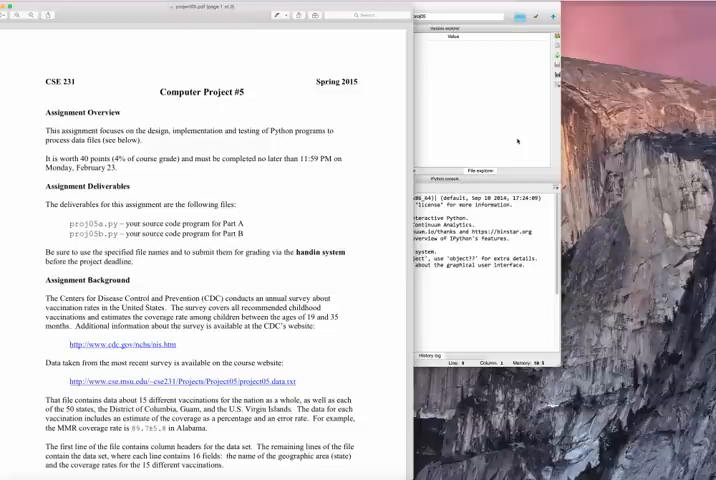
- Scroll through the project05 data file to view the state-by-vaccine coverage table
{"action": "scroll", "scroll_direction": "down", "scroll_amount": 3}
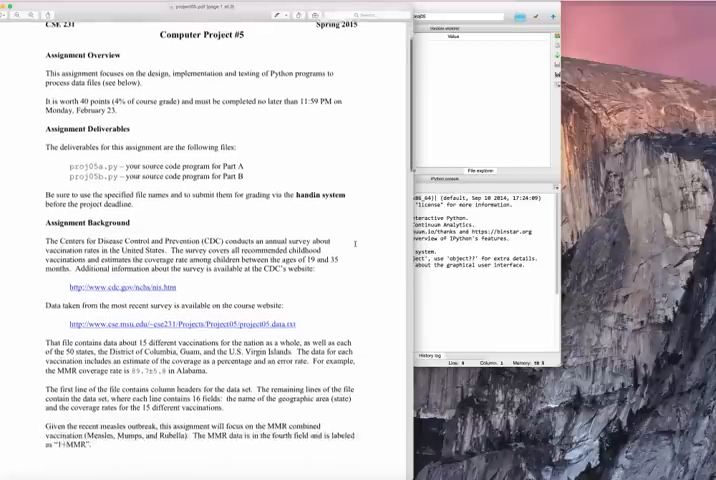
{"action": "scroll", "scroll_direction": "down", "scroll_amount": 3}
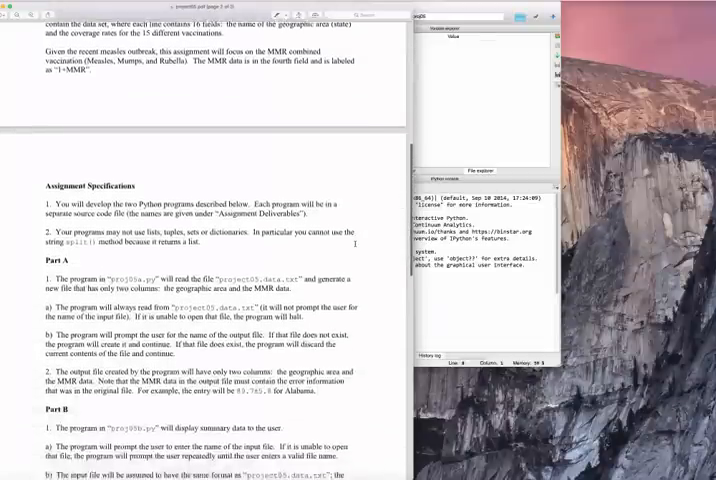
{"action": "scroll", "scroll_direction": "down", "scroll_amount": 3}
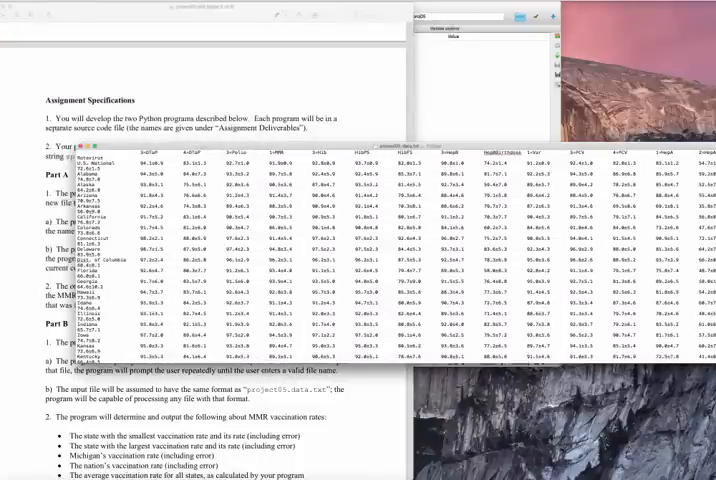
{"action": "scroll", "scroll_direction": "down", "scroll_amount": 3}
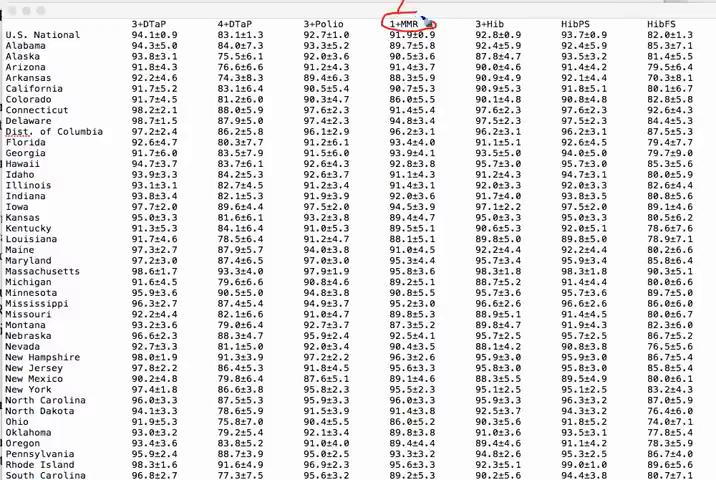
{"action": "mouse_move", "coordinate": [282, 88]}
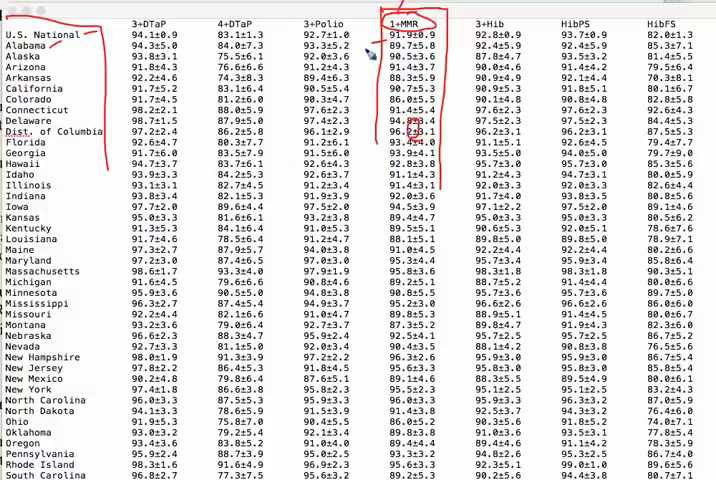
{"action": "mouse_move", "coordinate": [364, 258]}
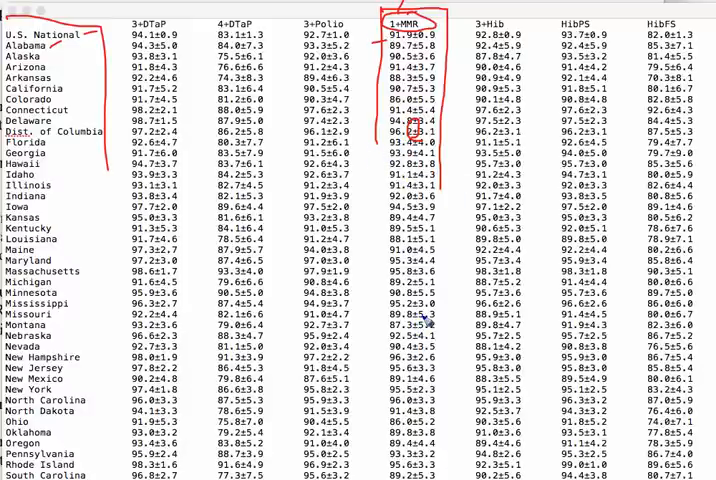
{"action": "mouse_move", "coordinate": [420, 132]}
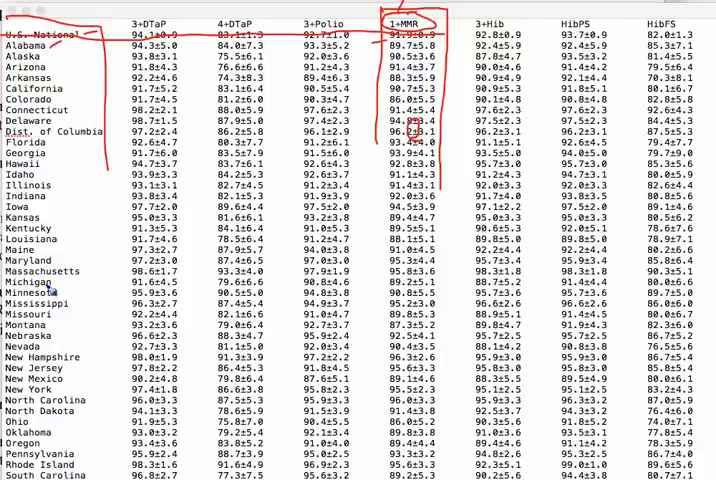
{"action": "mouse_move", "coordinate": [204, 292]}
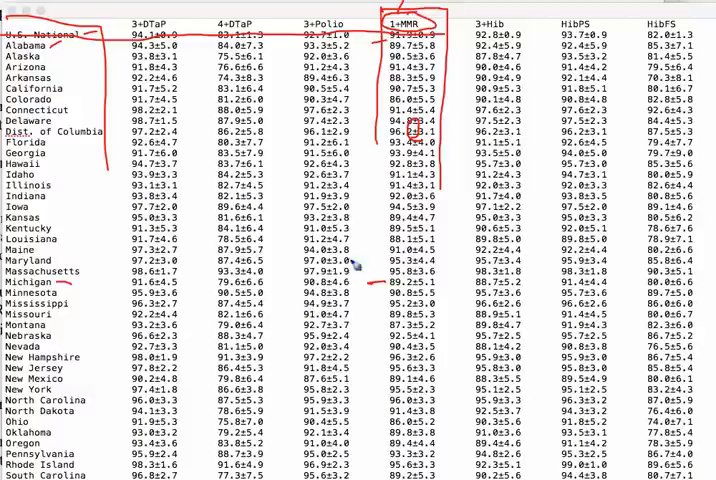
{"action": "mouse_move", "coordinate": [392, 218]}
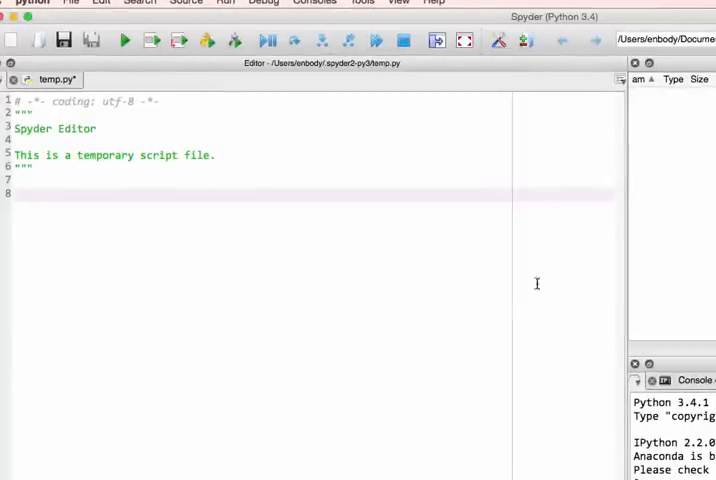
{"action": "mouse_move", "coordinate": [178, 200]}
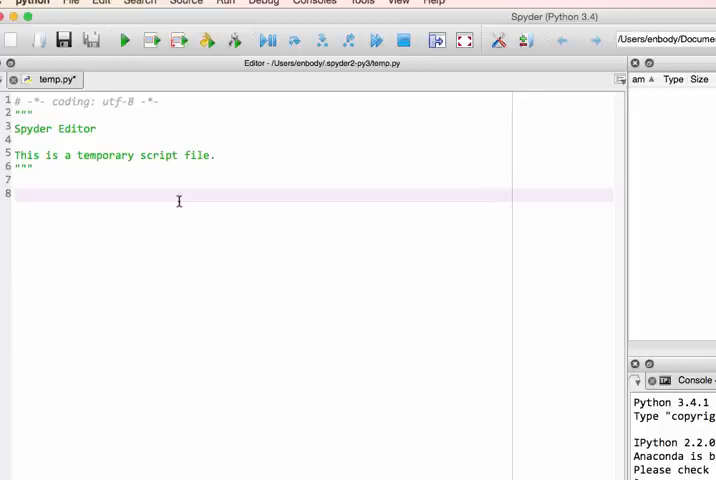
- Write fp = open("project05.data.txt","r") to open the data file for reading
{"action": "type", "text": "fp ="}
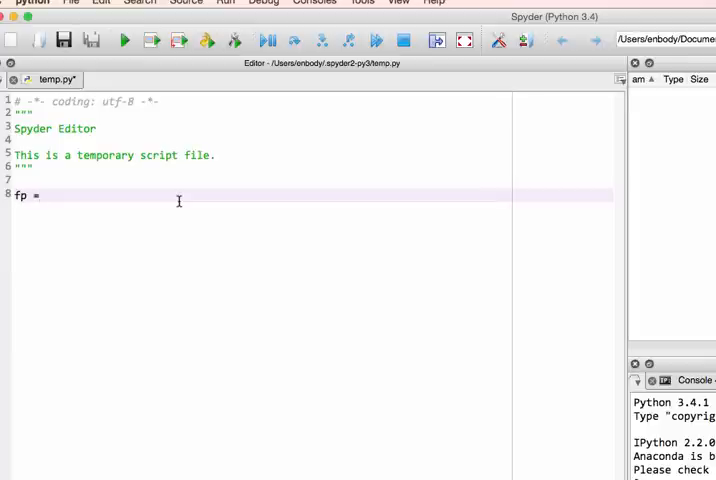
{"action": "type", "text": "ope"}
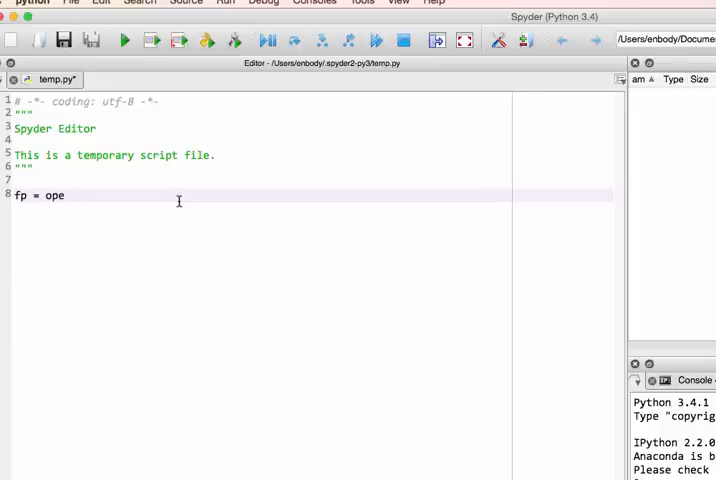
{"action": "type", "text": "n(\""}
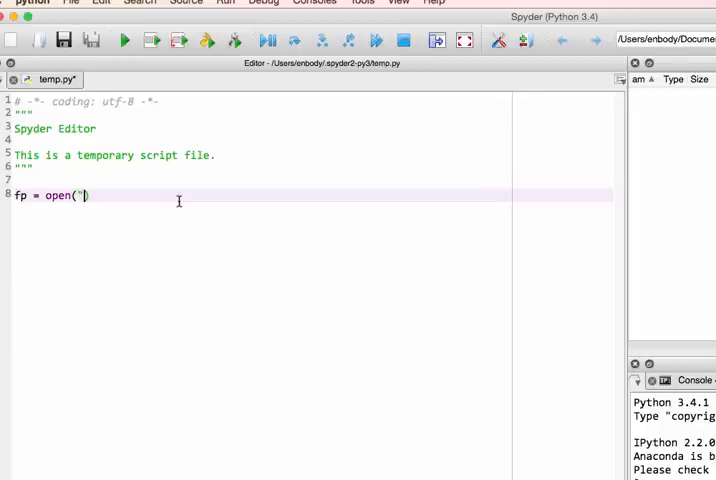
{"action": "type", "text": "pro)"}
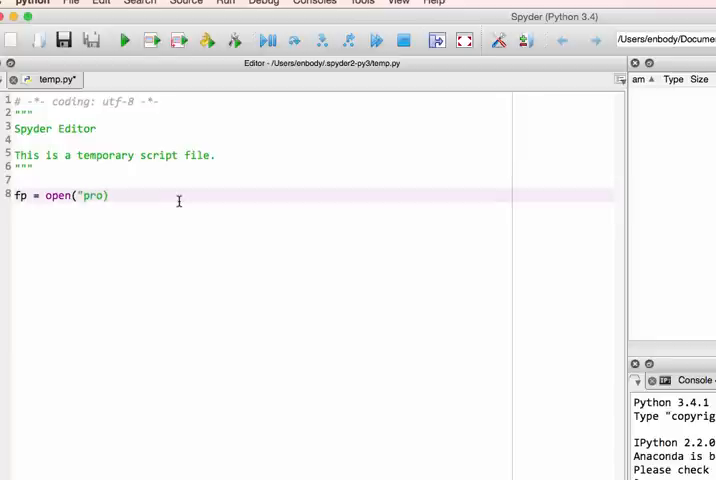
{"action": "type", "text": "ject0"}
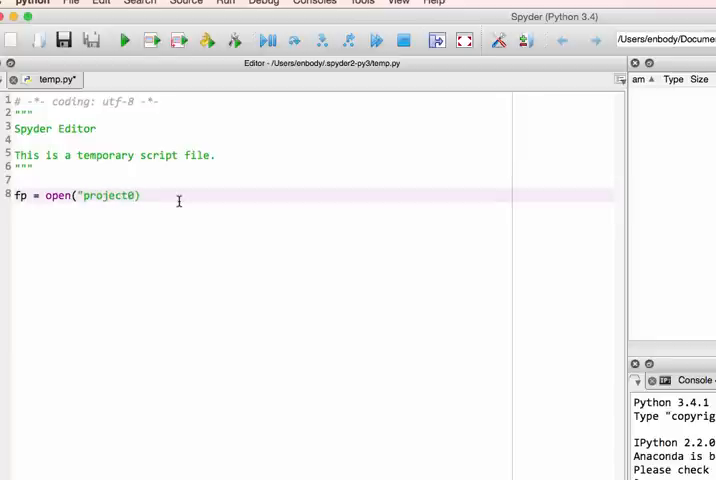
{"action": "type", "text": "5.data.txt"}
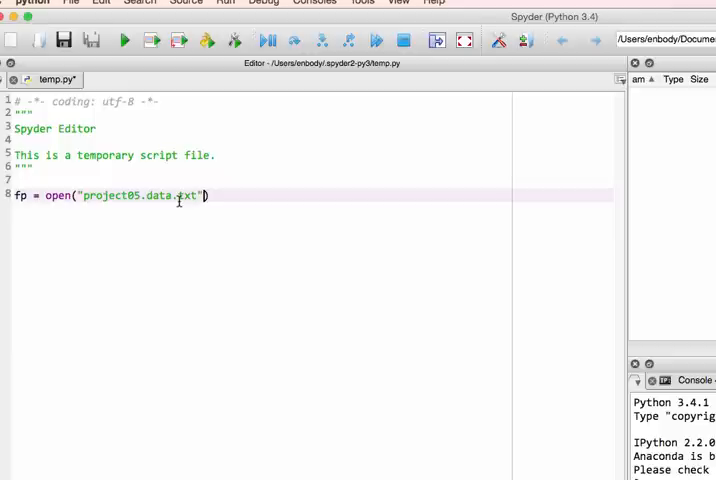
{"action": "type", "text": ",\"r\""}
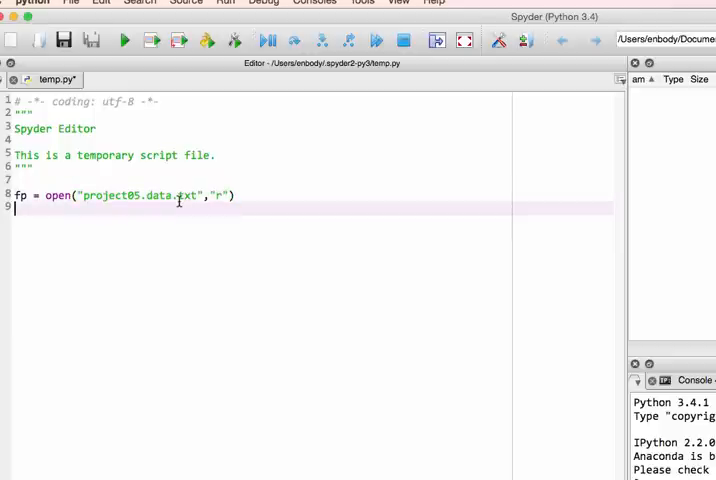
- Add a for line in fp: loop that prints each line
{"action": "type", "text": "for line in fp:"}
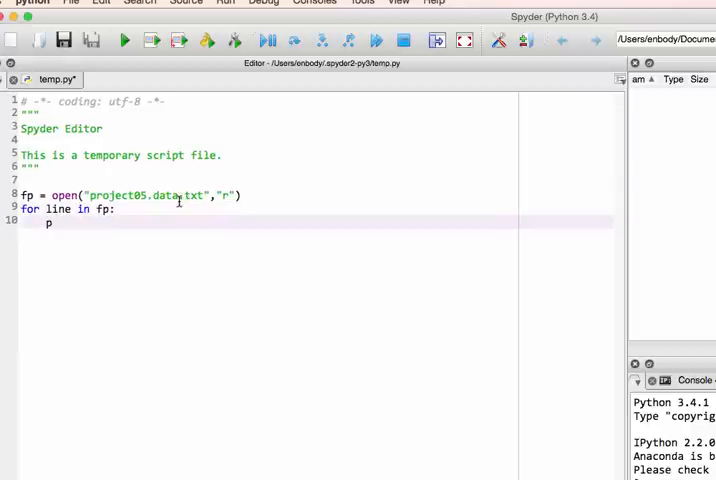
{"action": "type", "text": "rint(line)"}
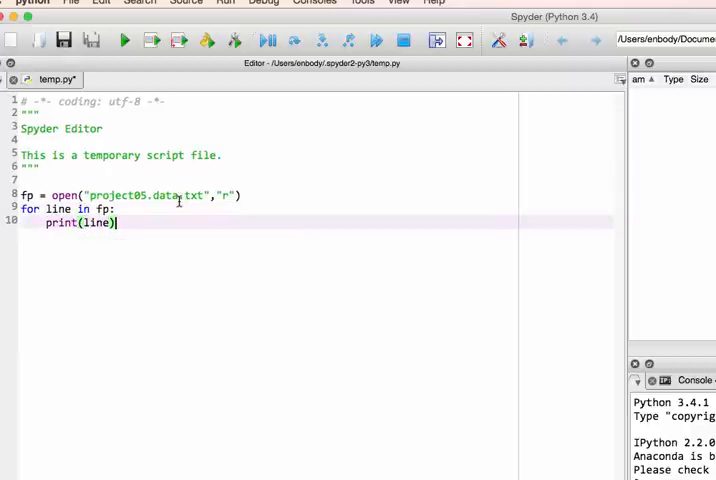
{"action": "mouse_move", "coordinate": [212, 232]}
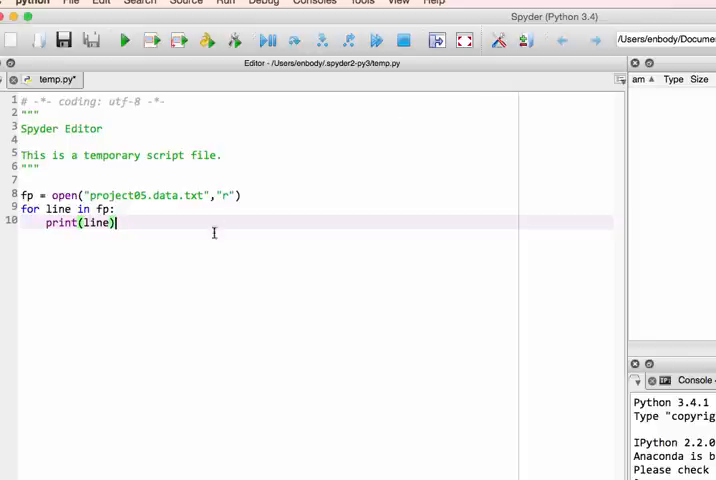
{"action": "mouse_move", "coordinate": [216, 214]}
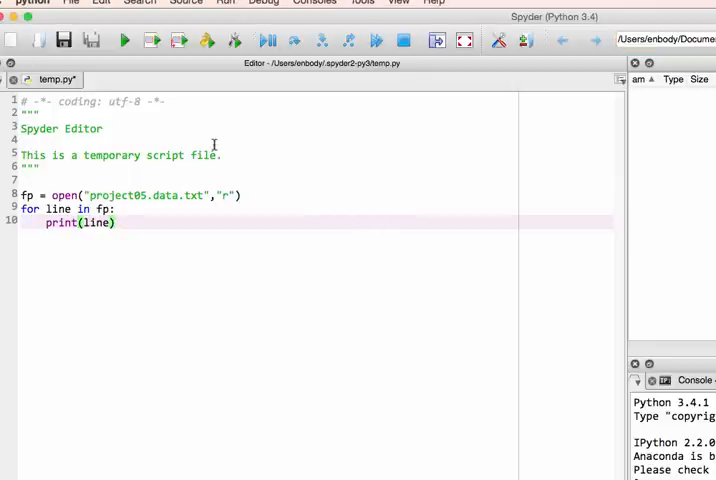
{"action": "mouse_move", "coordinate": [176, 176]}
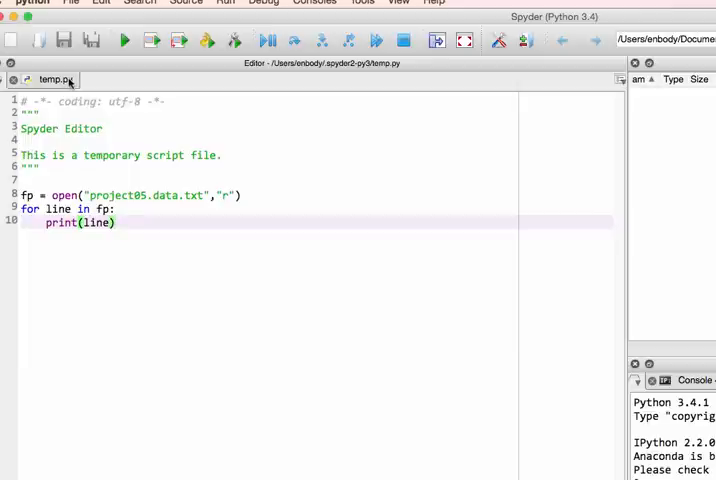
{"action": "left_click", "coordinate": [72, 4]}
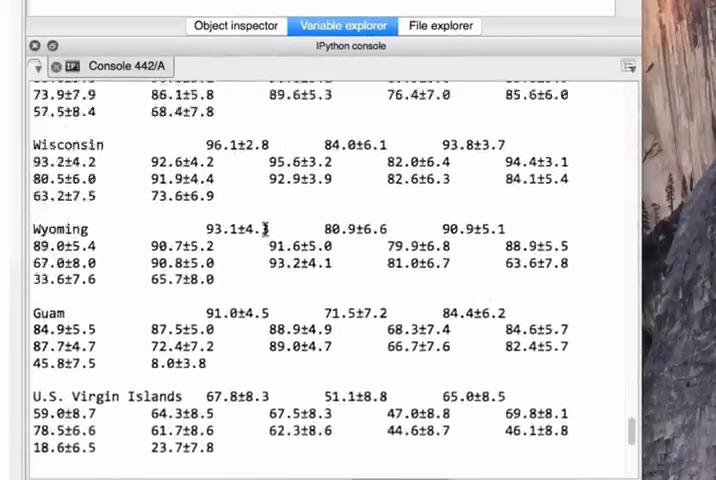
{"action": "scroll", "scroll_direction": "up", "scroll_amount": 3}
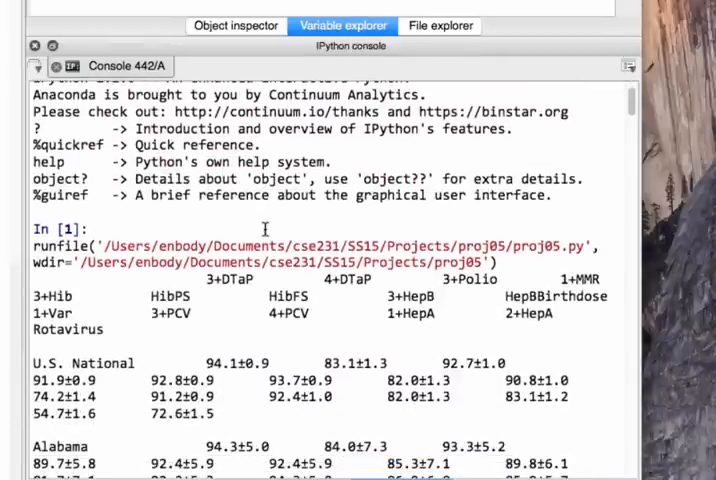
{"action": "scroll", "scroll_direction": "down", "scroll_amount": 3}
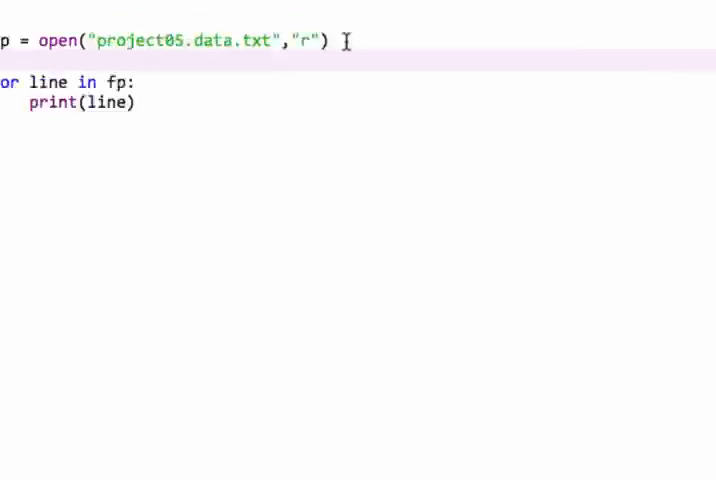
- Insert header = fp.readline() after the open() call to capture the first line
{"action": "type", "text": "header ="}
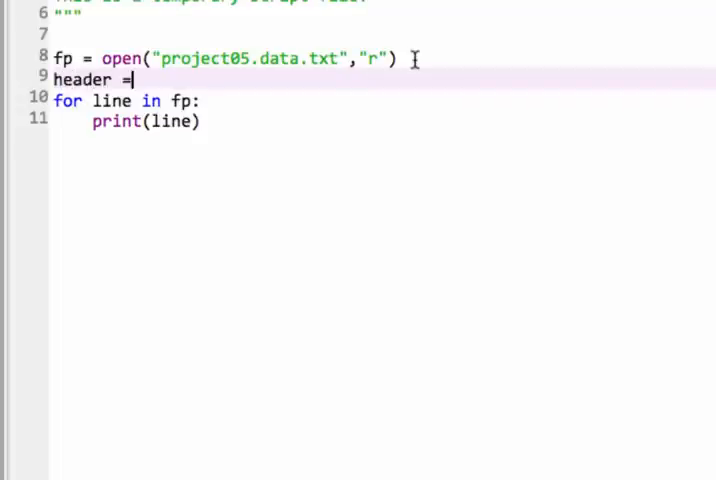
{"action": "type", "text": "f"}
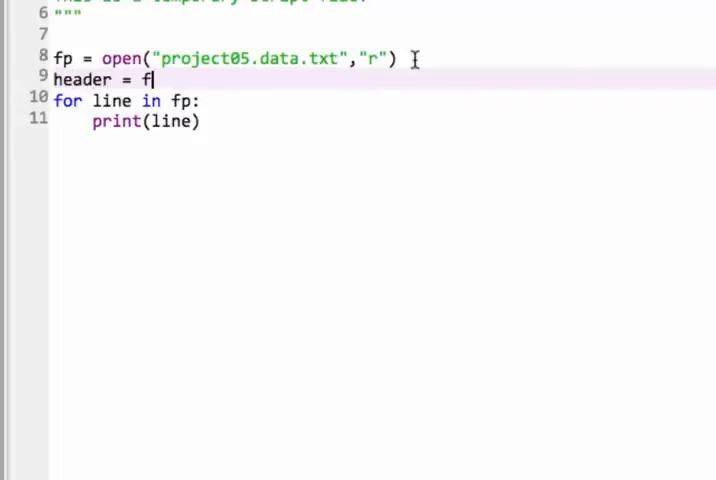
{"action": "type", "text": ".reas"}
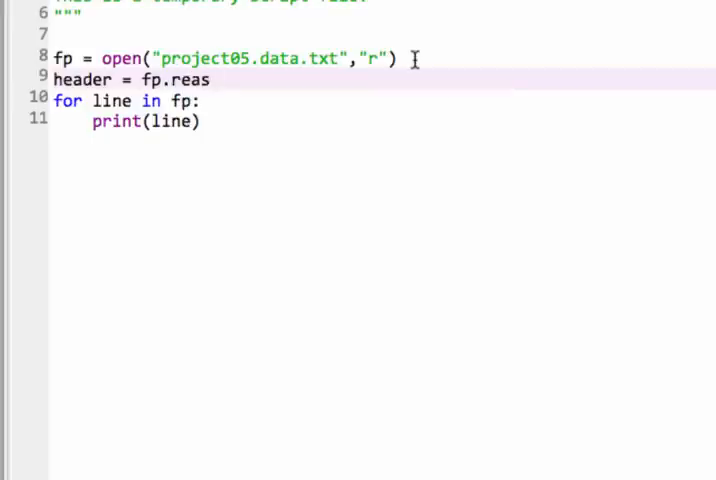
{"action": "type", "text": "dline()"}
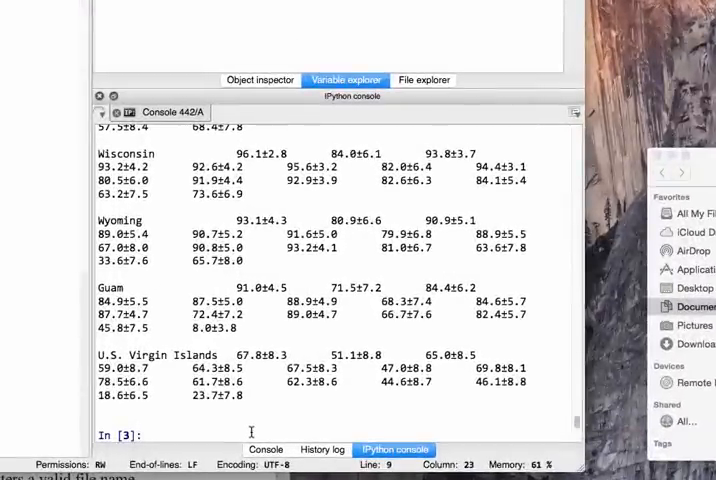
- Enter header and then print(header) in the console to view the heading line
{"action": "type", "text": "header"}
{"action": "type", "text": "pr"}
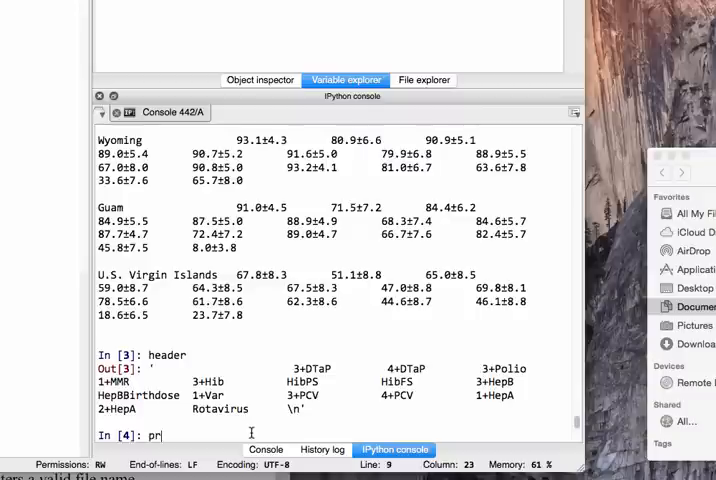
{"action": "type", "text": "int(header"}
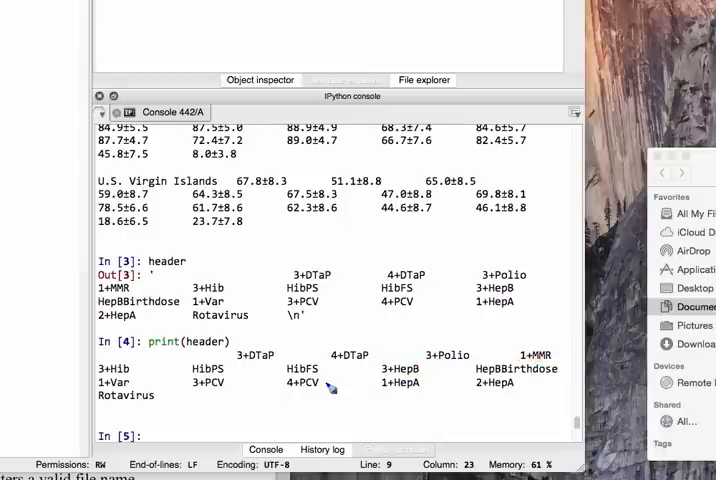
- Evaluate header[100:150] in the console as a first slice around the HepB heading
{"action": "left_click", "coordinate": [344, 80]}
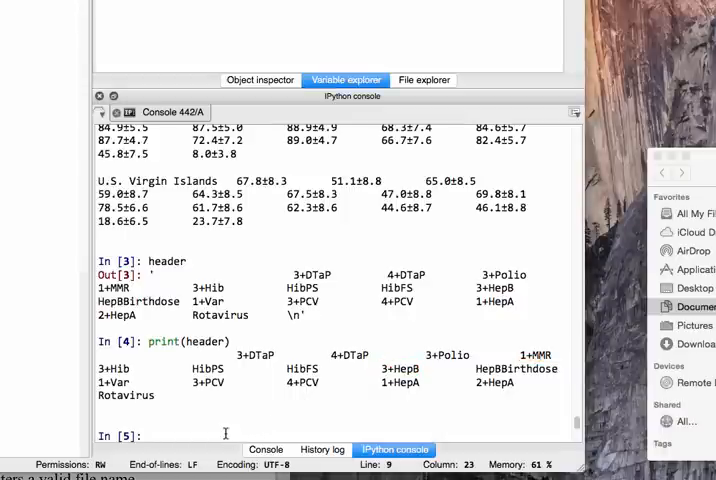
{"action": "type", "text": "header["}
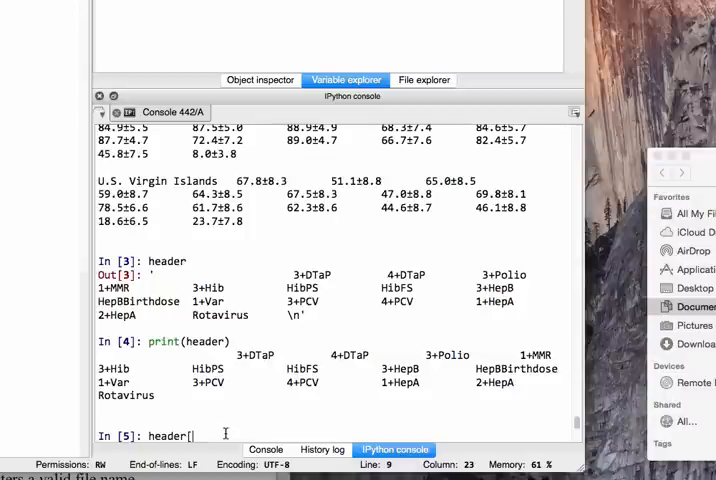
{"action": "type", "text": "100"}
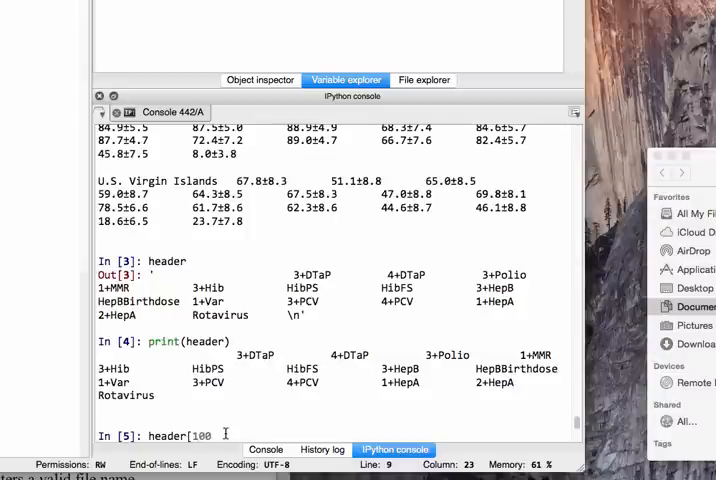
{"action": "type", "text": "-10"}
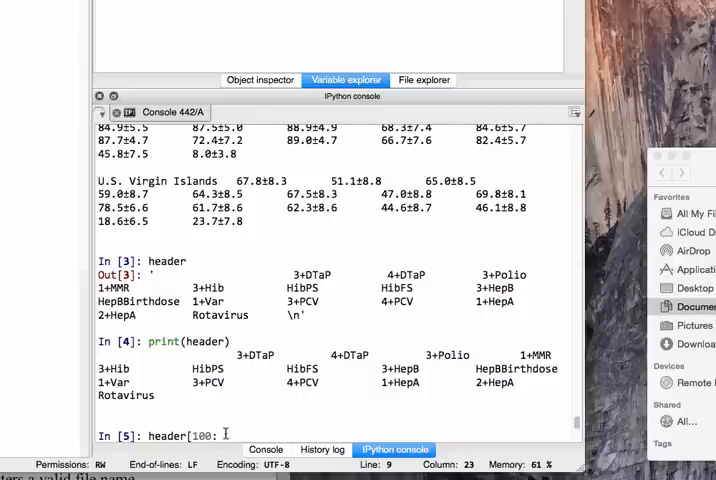
{"action": "type", "text": "150]"}
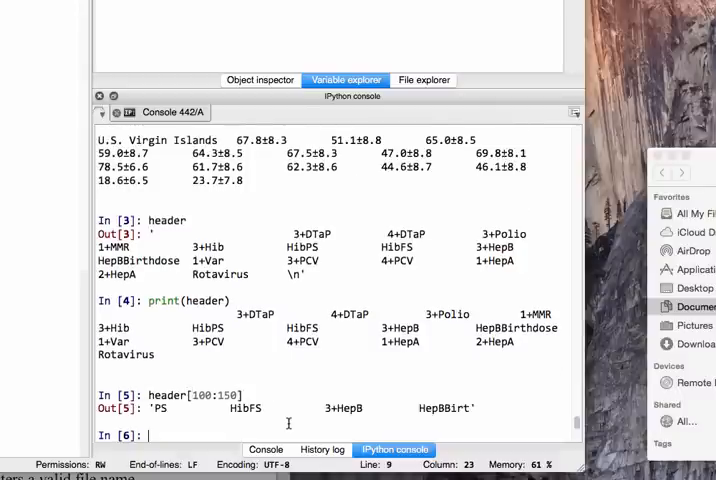
{"action": "type", "text": "header[100:150]"}
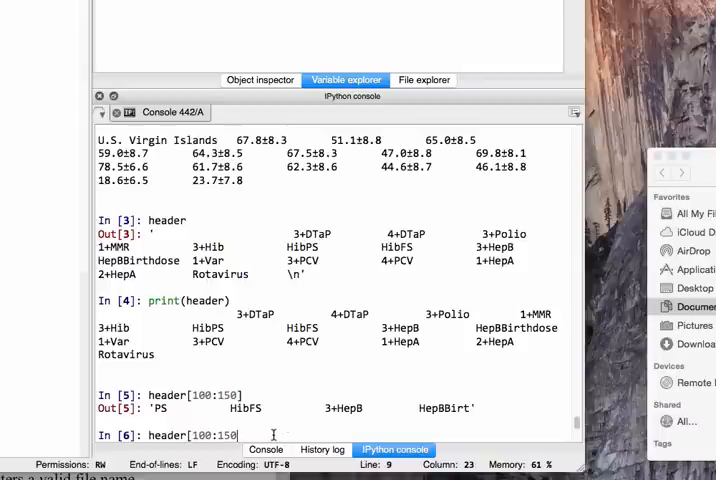
- Narrow the slice to header[125:140]
{"action": "key", "text": "Backspace"}
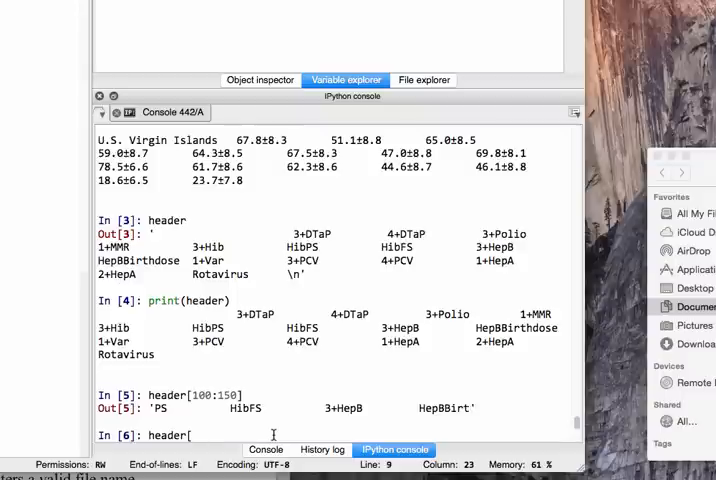
{"action": "type", "text": "125:"}
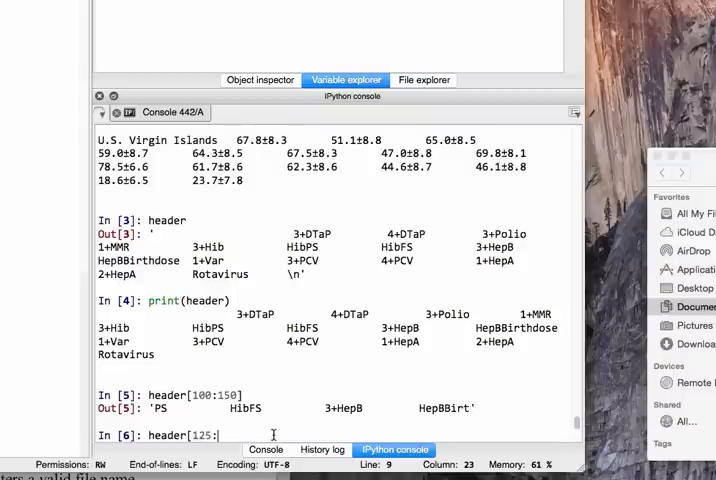
{"action": "type", "text": "140]"}
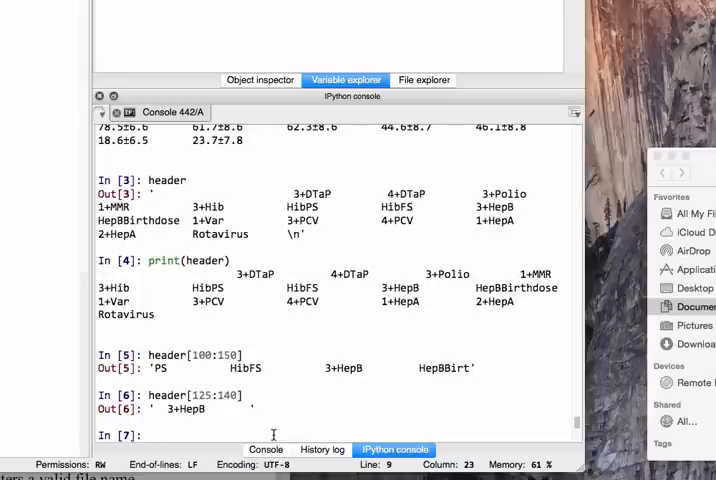
{"action": "type", "text": "header[125:140]"}
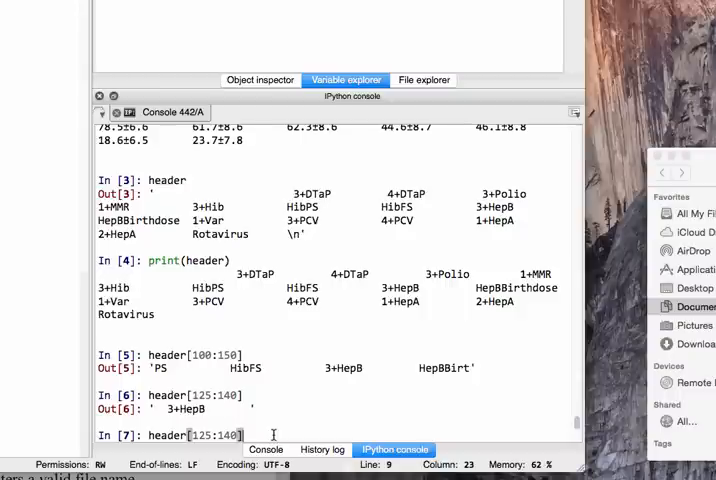
- Refine the slice to header[128:135] so only 3+HepB appears
{"action": "key", "text": "Backspace"}
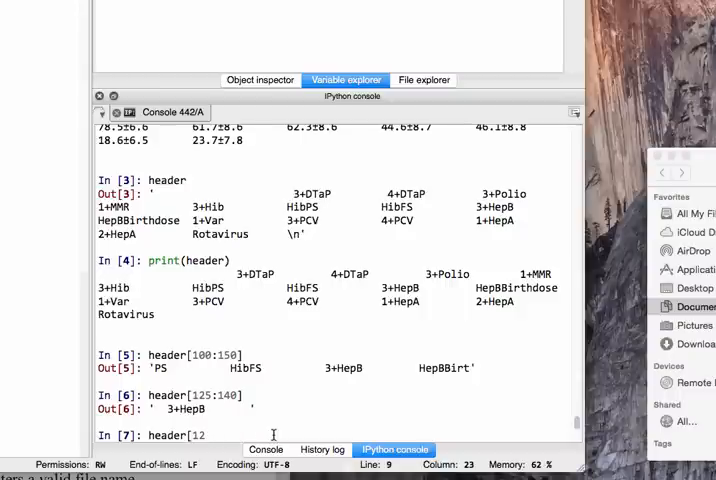
{"action": "type", "text": "8"}
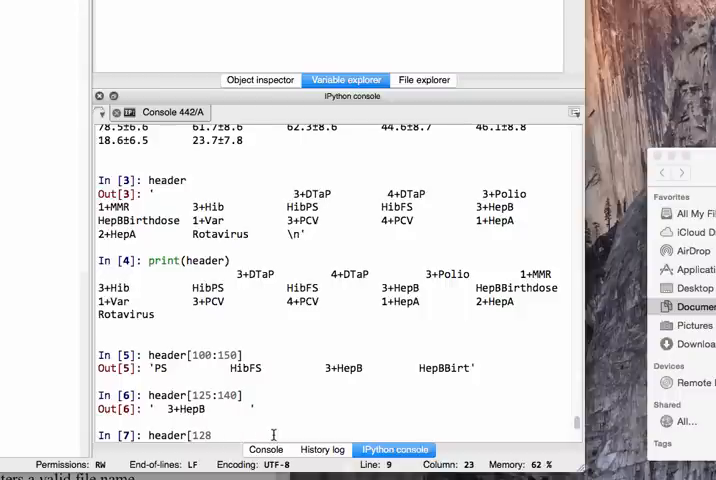
{"action": "type", "text": ":"}
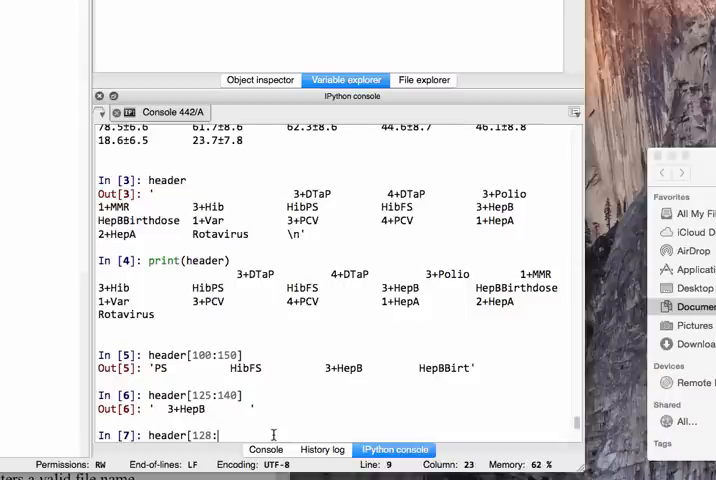
{"action": "type", "text": "135]"}
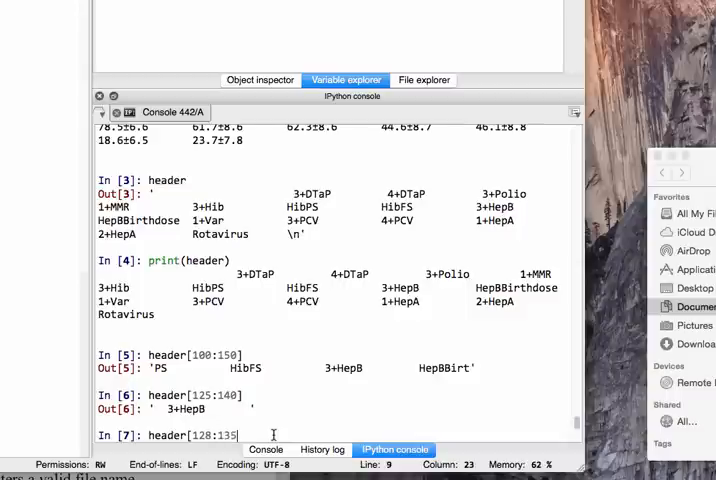
{"action": "type", "text": "]"}
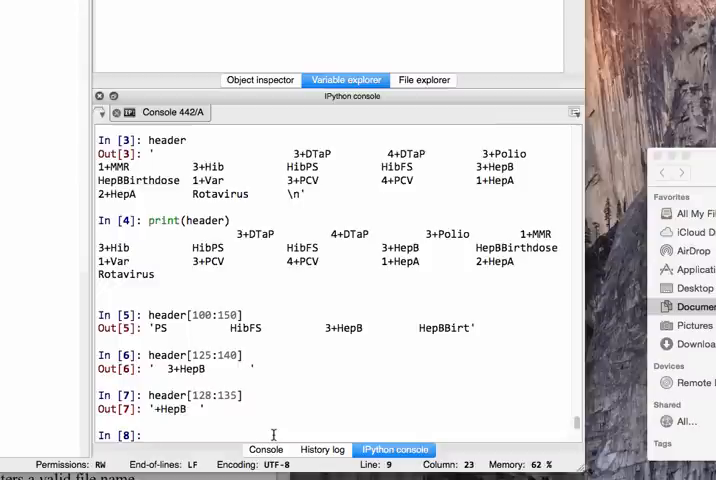
{"action": "type", "text": "header[128:135]"}
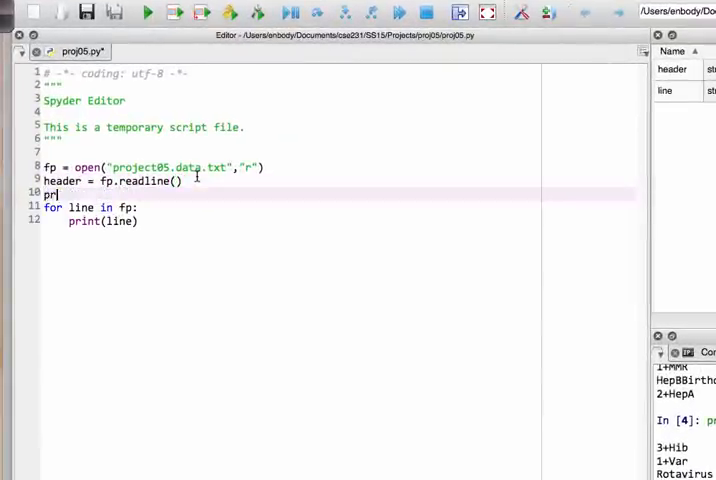
- Change the prints to print(header[127:133]) and print(line[127:133]) inside the loop
{"action": "type", "text": "int(h"}
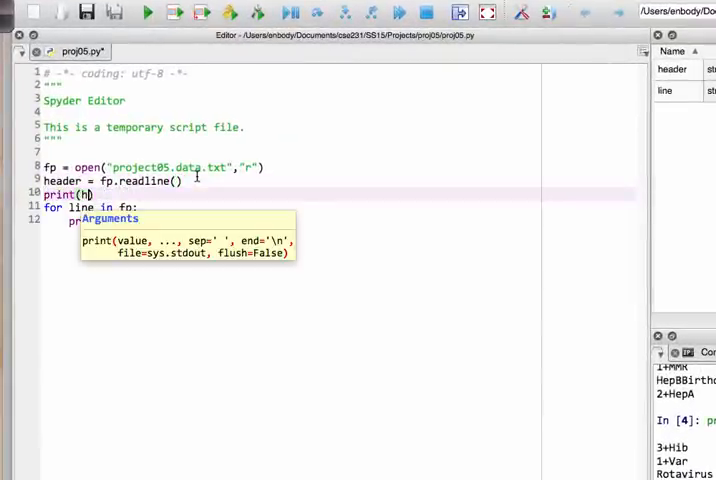
{"action": "type", "text": "eader[]"}
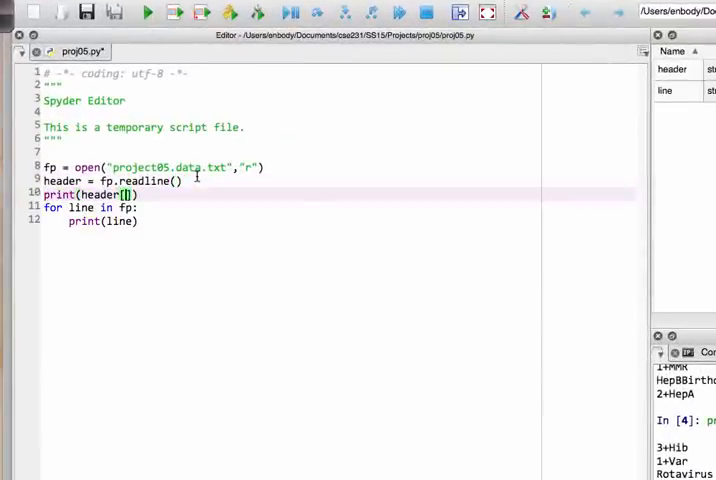
{"action": "type", "text": "1277"}
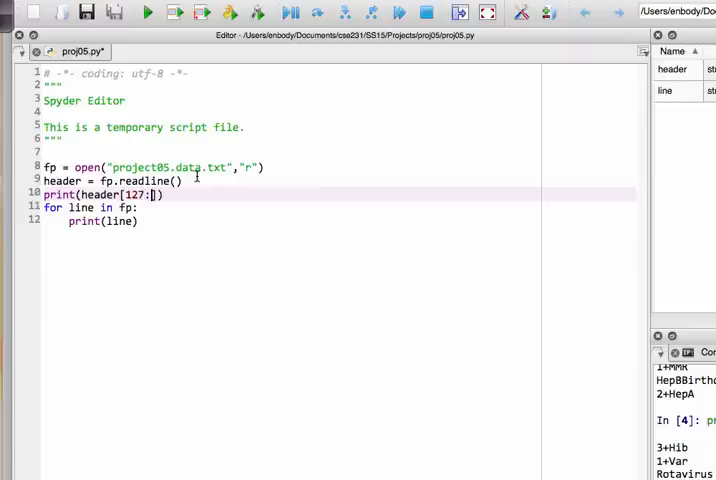
{"action": "type", "text": "1"}
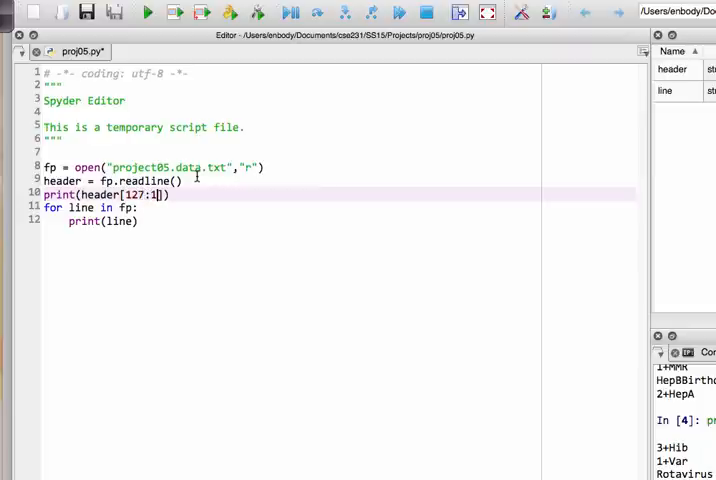
{"action": "type", "text": "33"}
{"action": "left_click", "coordinate": [340, 220]}
{"action": "type", "text": "[127:133"}
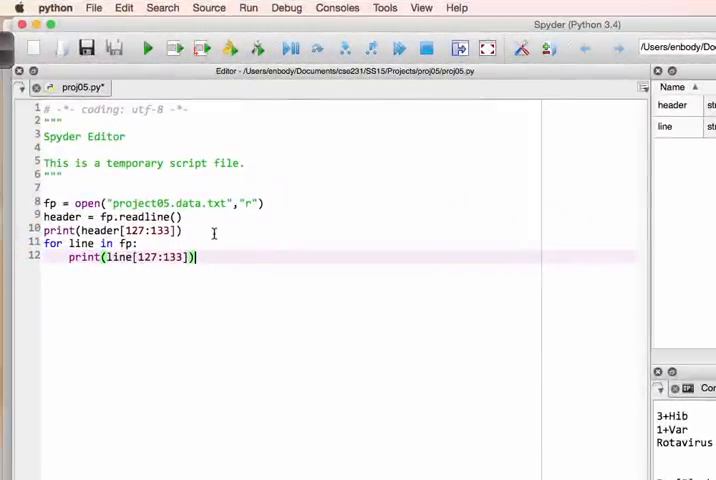
- Add count = 0 before the loop, count += 1 inside it, and begin an if count test
{"action": "type", "text": "count = 0"}
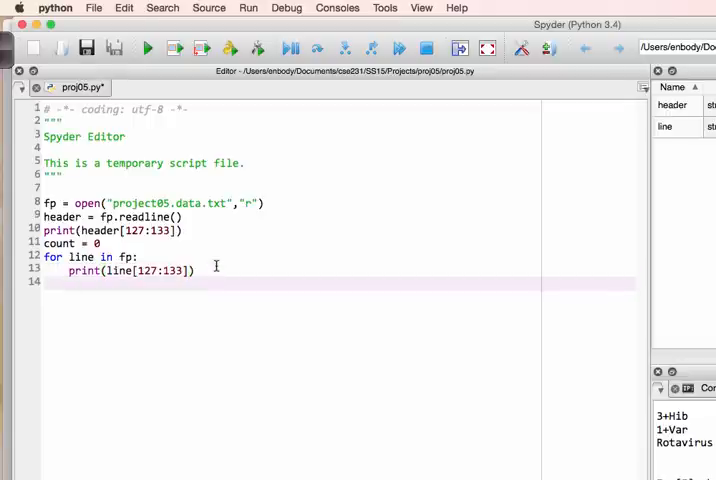
{"action": "type", "text": "count"}
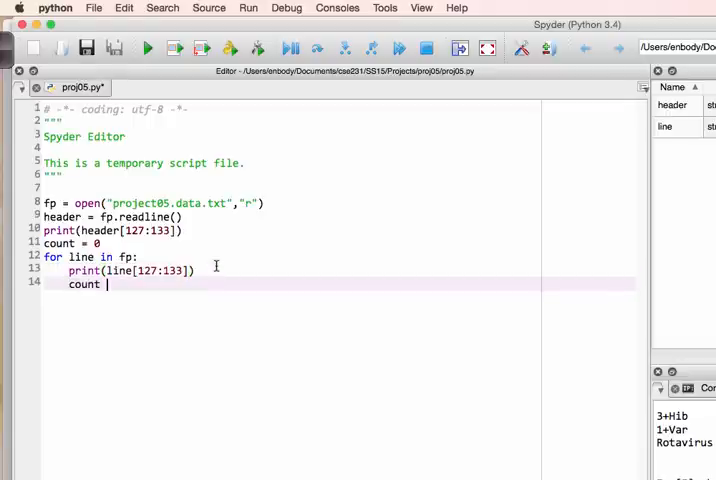
{"action": "type", "text": "+= 1"}
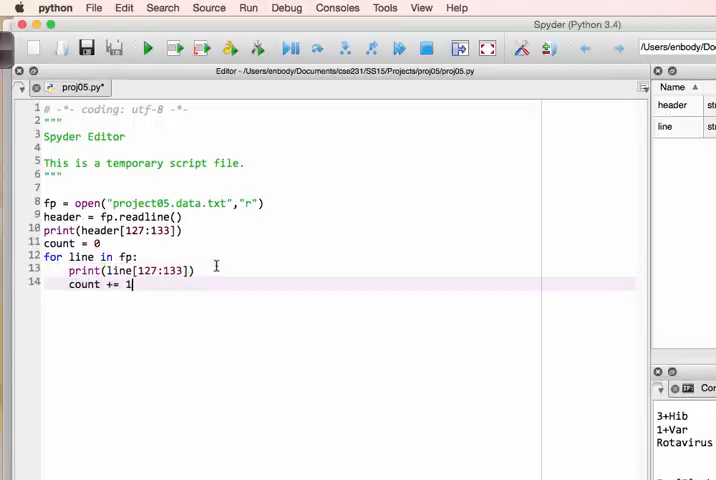
{"action": "type", "text": "if cou"}
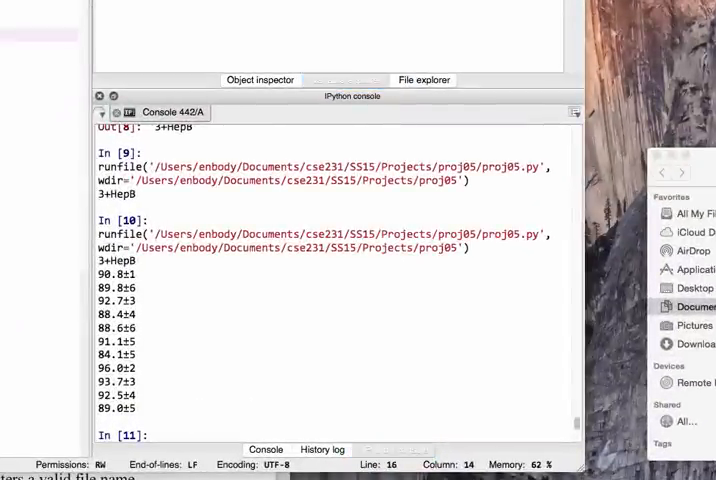
{"action": "mouse_move", "coordinate": [148, 264]}
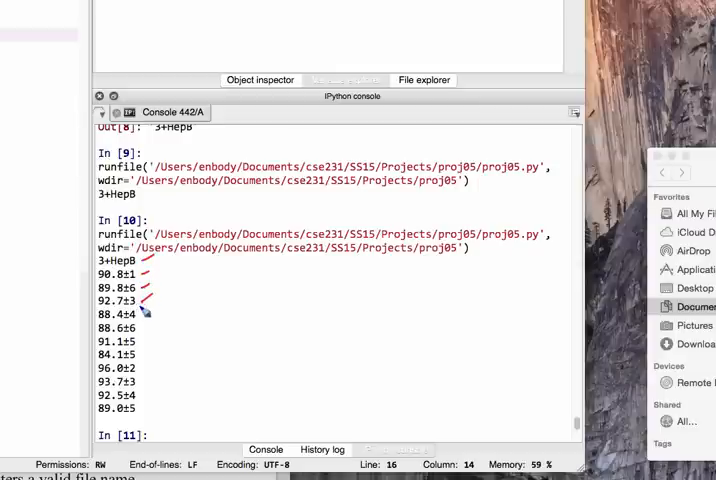
{"action": "mouse_move", "coordinate": [140, 288]}
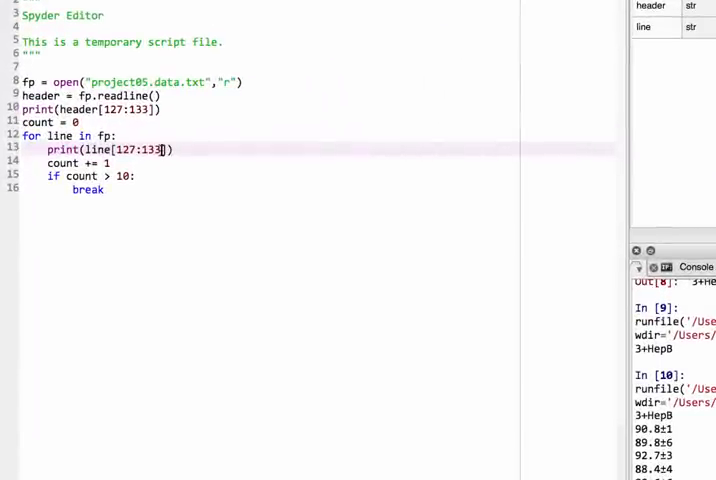
{"action": "mouse_move", "coordinate": [240, 168]}
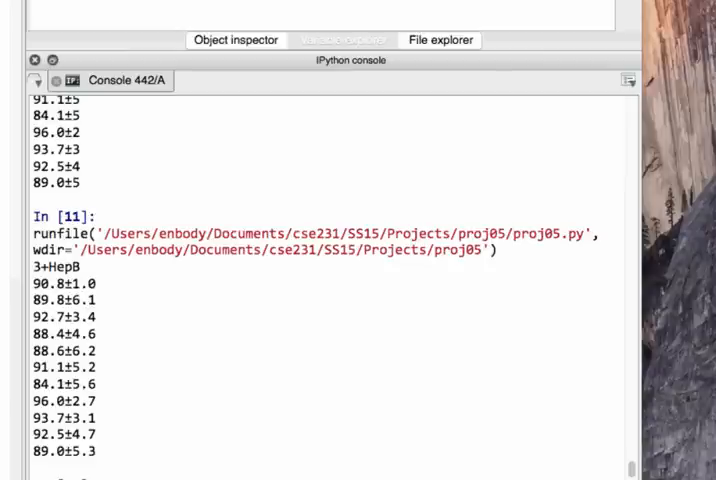
{"action": "mouse_move", "coordinate": [90, 272]}
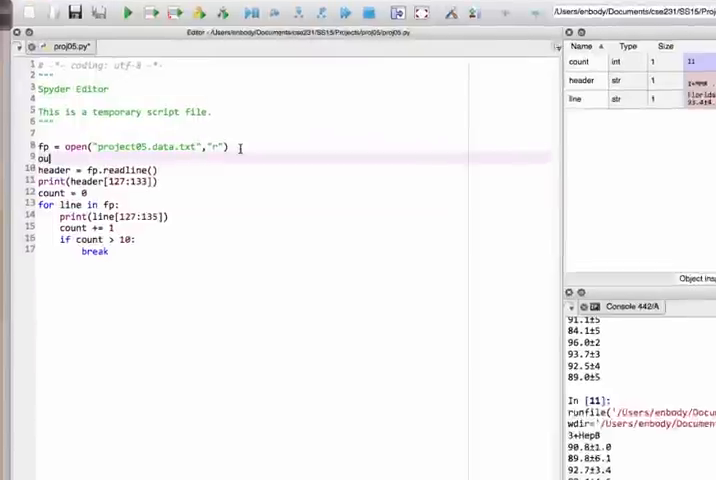
- Add outfile = open("dummy.txt","w") below the data file open
{"action": "type", "text": "outfile = open(\""}
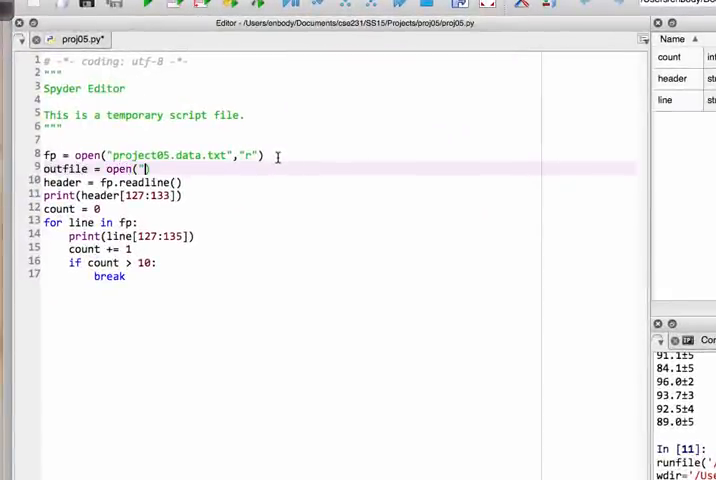
{"action": "type", "text": "dummy.txt\""}
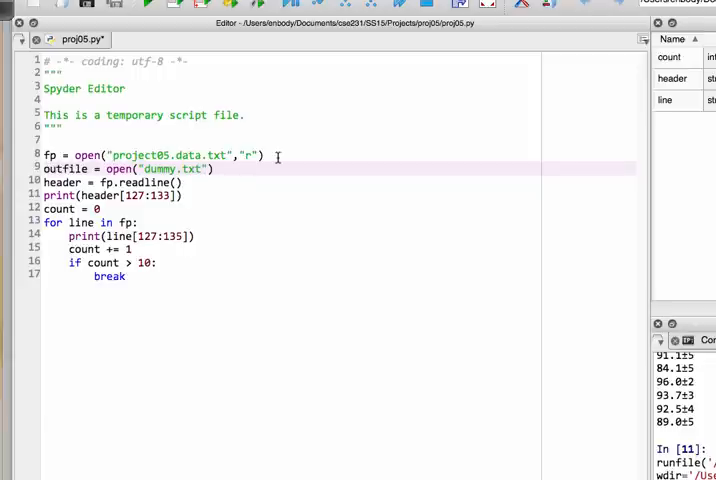
{"action": "type", "text": ",\"w\""}
{"action": "type", "text": "print"}
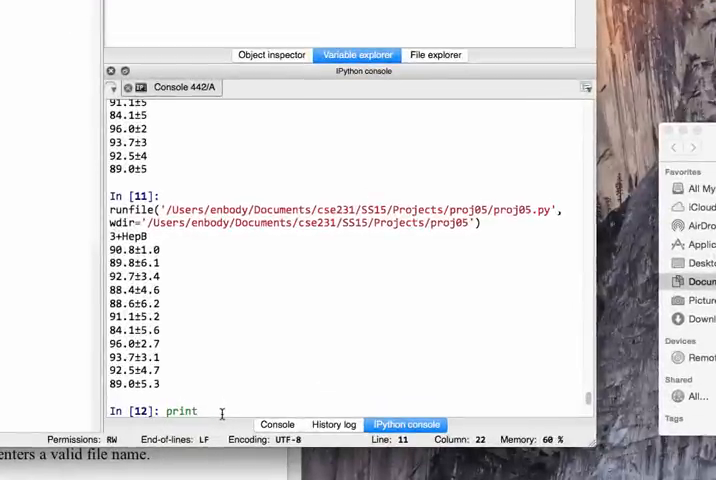
- Enter help(print) in the console to read about the file keyword argument
{"action": "type", "text": "("}
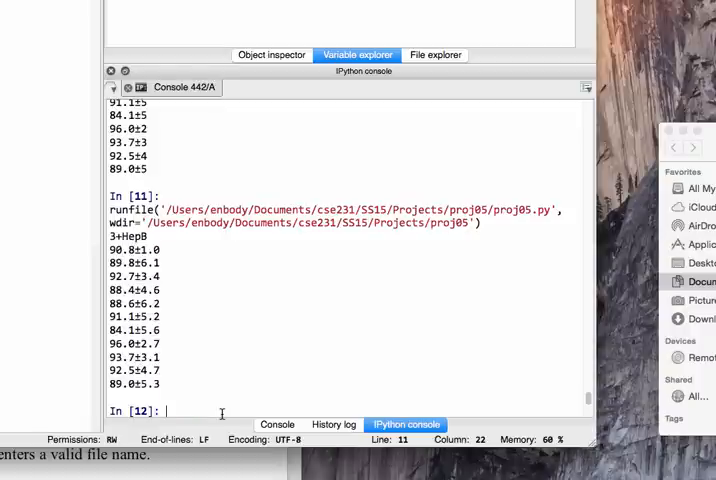
{"action": "type", "text": "h"}
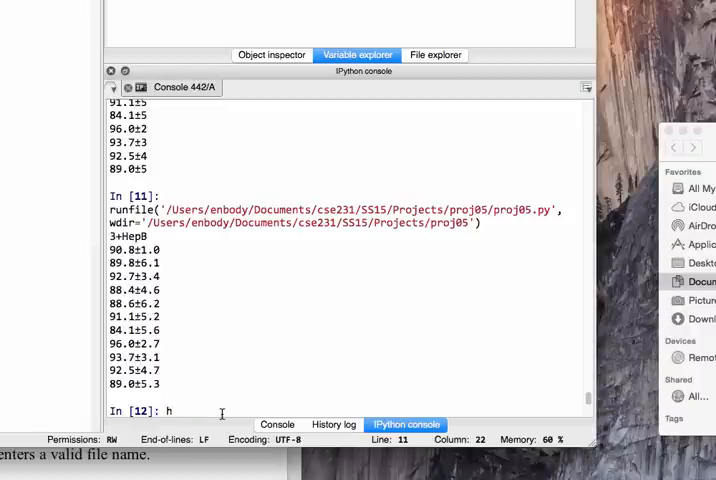
{"action": "type", "text": "elp(print"}
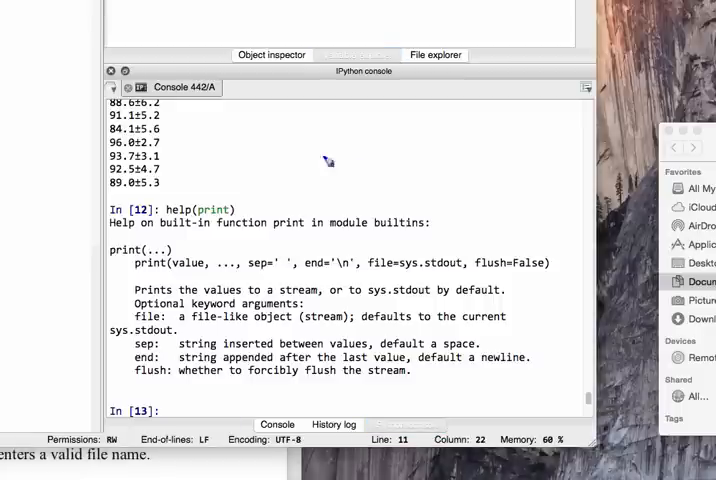
{"action": "mouse_move", "coordinate": [378, 276]}
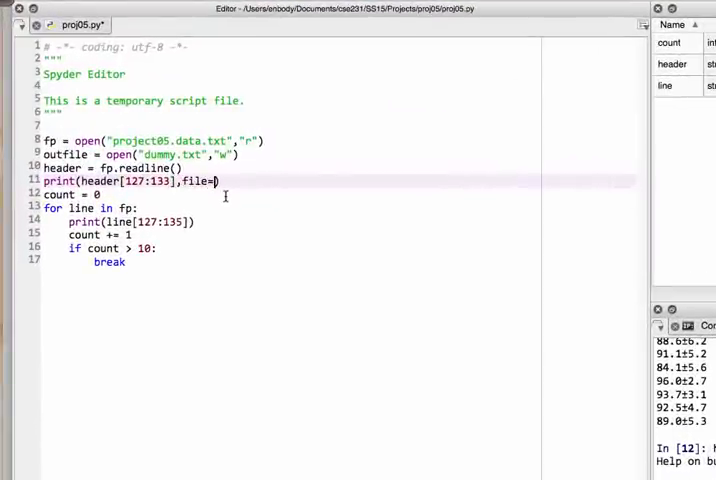
- Add file=outfile to both print statements so the slices go to dummy.txt
{"action": "type", "text": "outfile"}
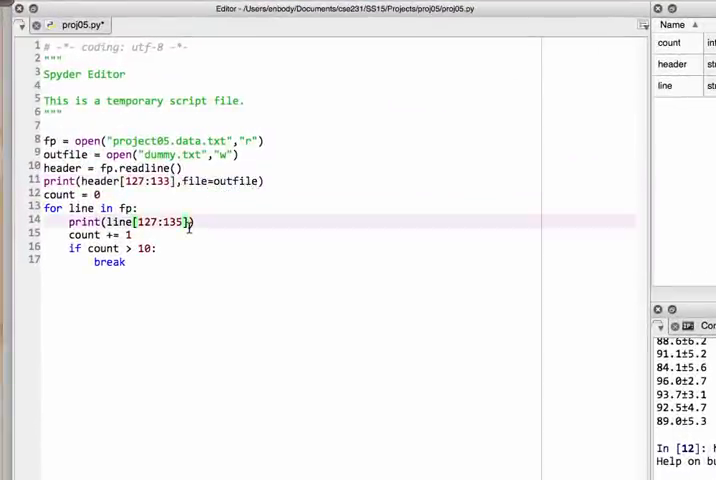
{"action": "type", "text": ",file)"}
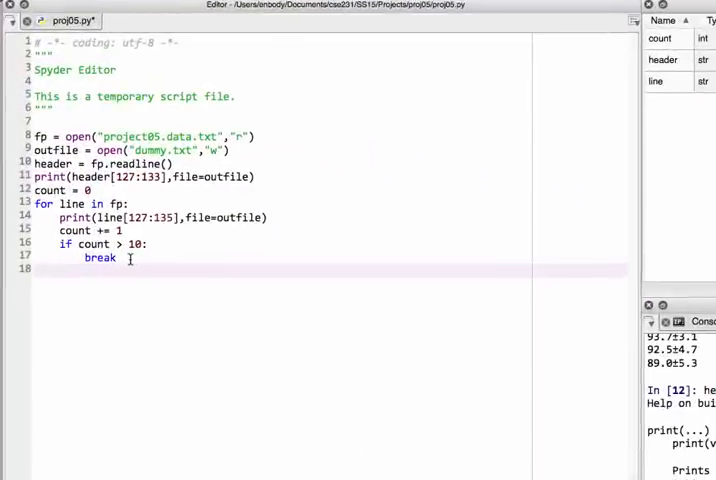
- Add an outfile.close() call below the loop using autocompletion
{"action": "type", "text": "ou"}
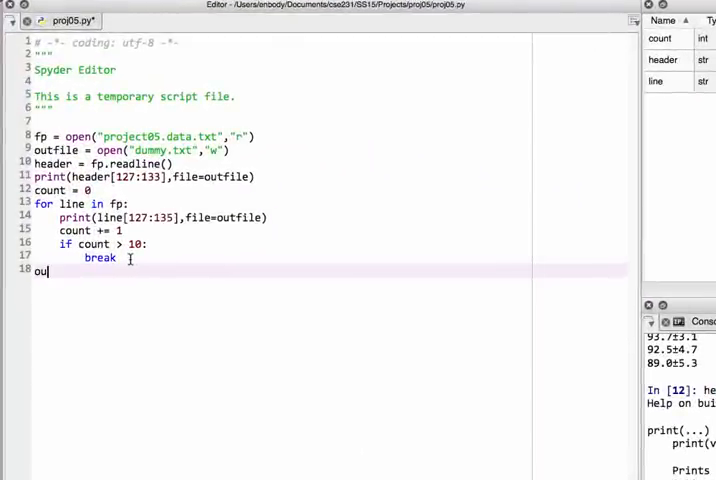
{"action": "type", "text": "tfile."}
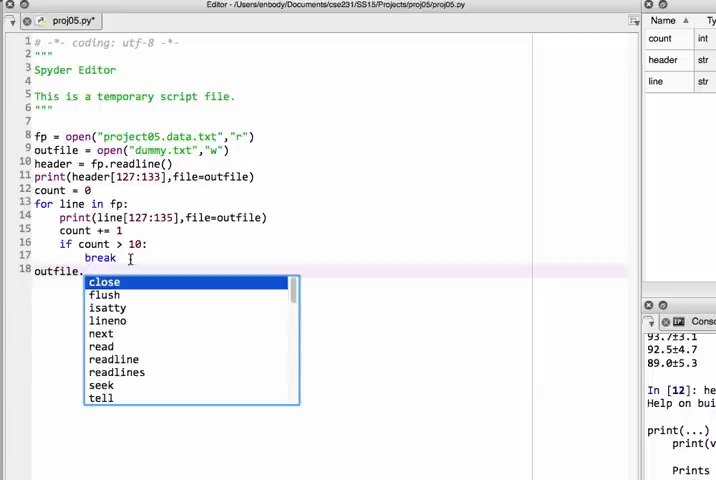
{"action": "left_click", "coordinate": [104, 282]}
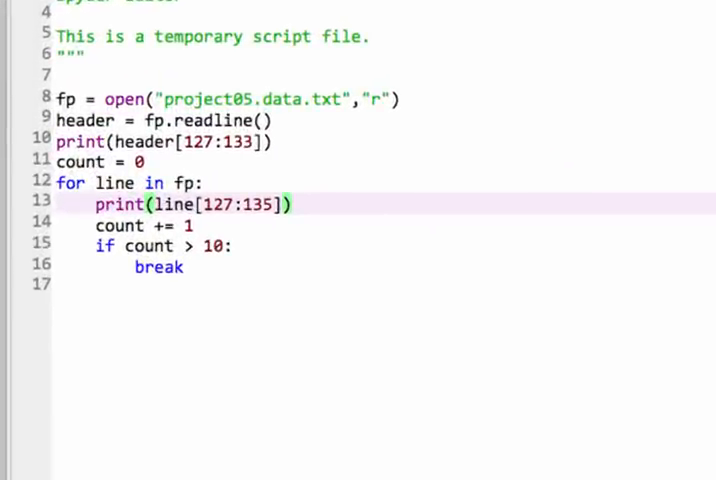
{"action": "mouse_move", "coordinate": [482, 240]}
{"action": "type", "text": "1"}
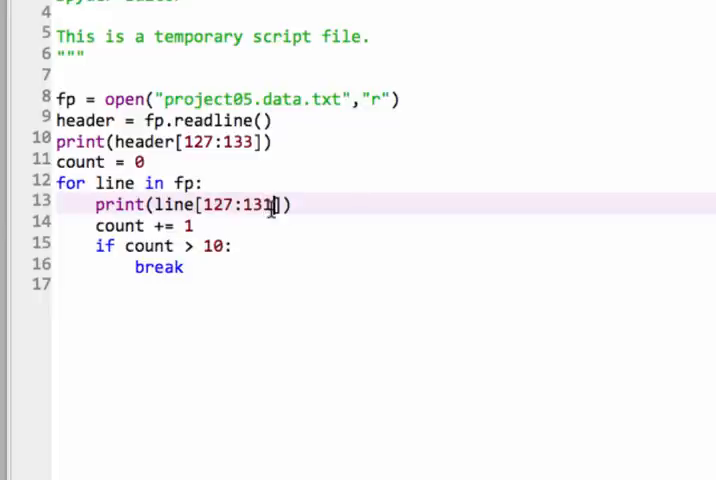
- Run the script with F5 and scroll the console to see the printed 3+HepB values like 90.8
{"action": "key", "text": "f5"}
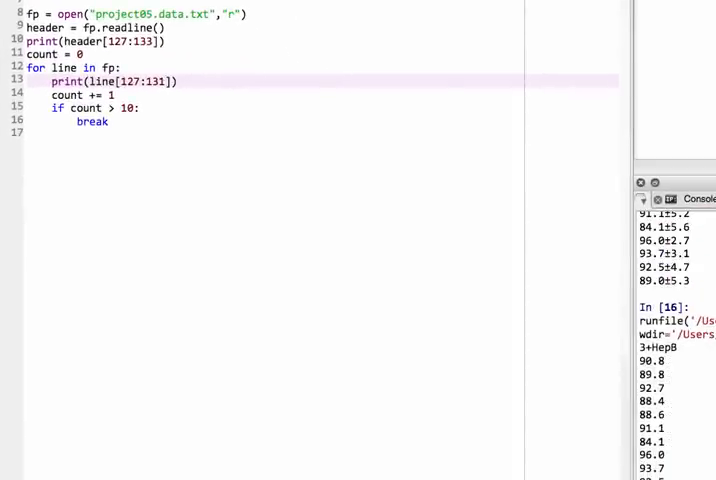
{"action": "scroll", "scroll_direction": "down", "scroll_amount": 3}
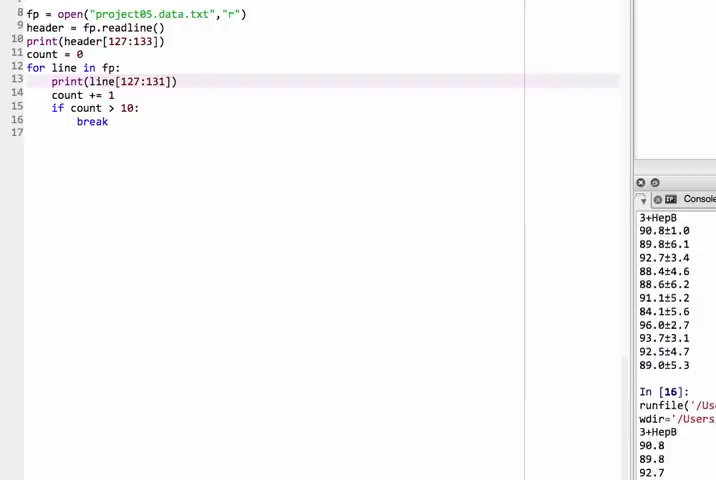
{"action": "scroll", "scroll_direction": "down", "scroll_amount": 3}
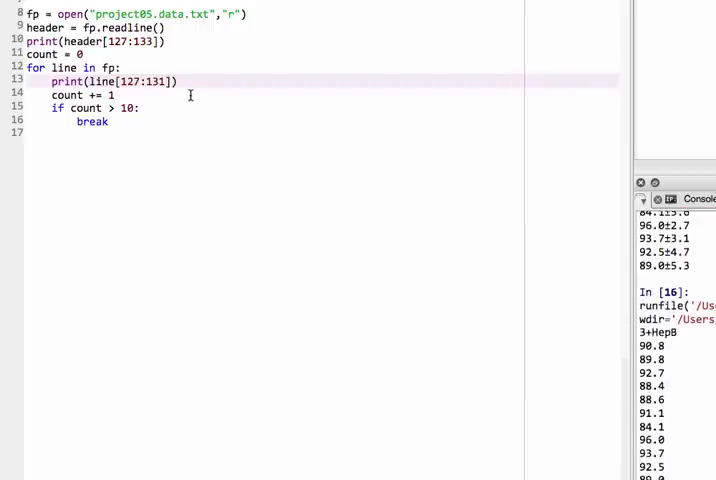
{"action": "mouse_move", "coordinate": [212, 90]}
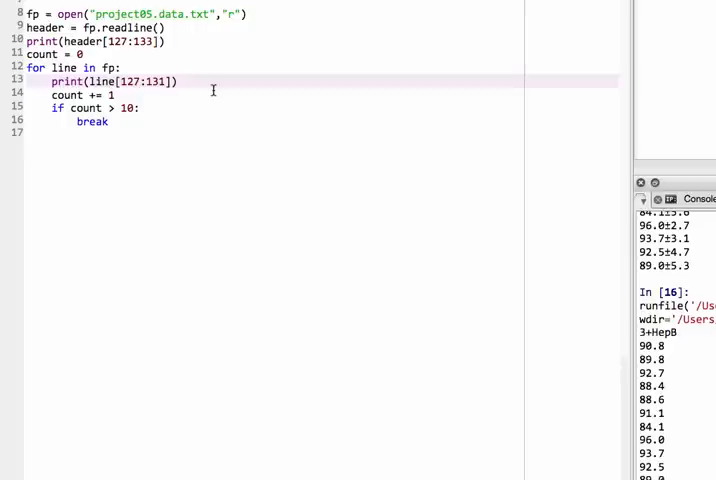
{"action": "mouse_move", "coordinate": [156, 54]}
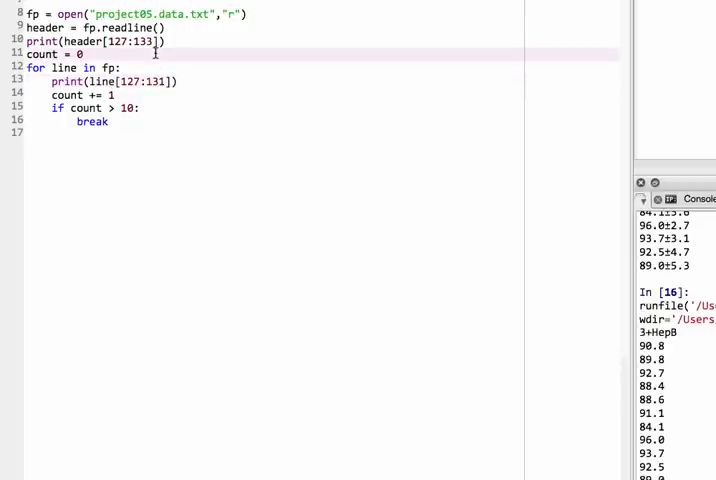
- Initialise total to zero, convert line[127:131] to float x, and accumulate total += x in the loop
{"action": "type", "text": "total = 0"}
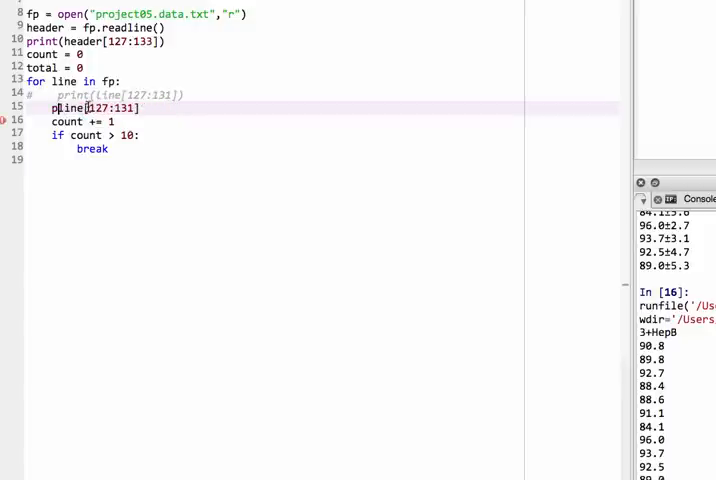
{"action": "type", "text": "x = float("}
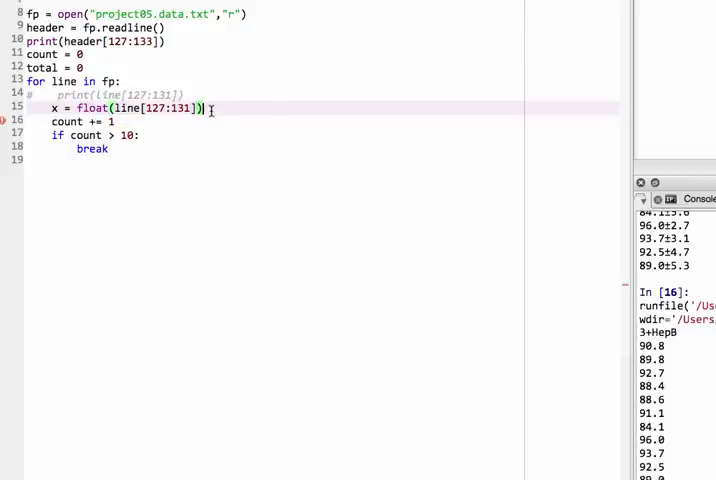
{"action": "mouse_move", "coordinate": [132, 80]}
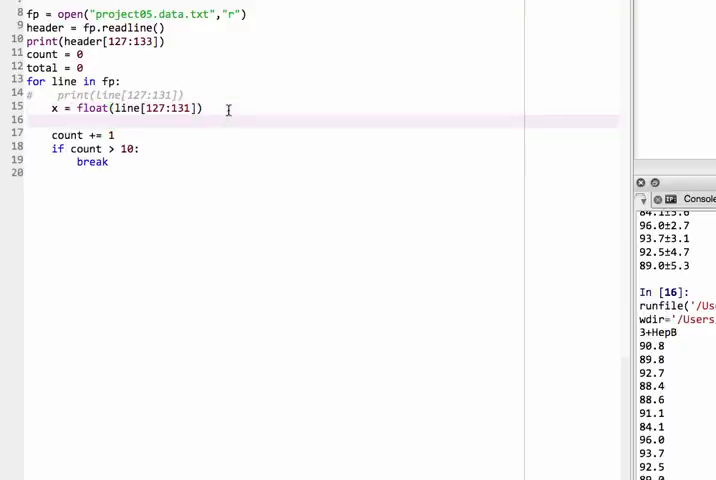
{"action": "type", "text": "total"}
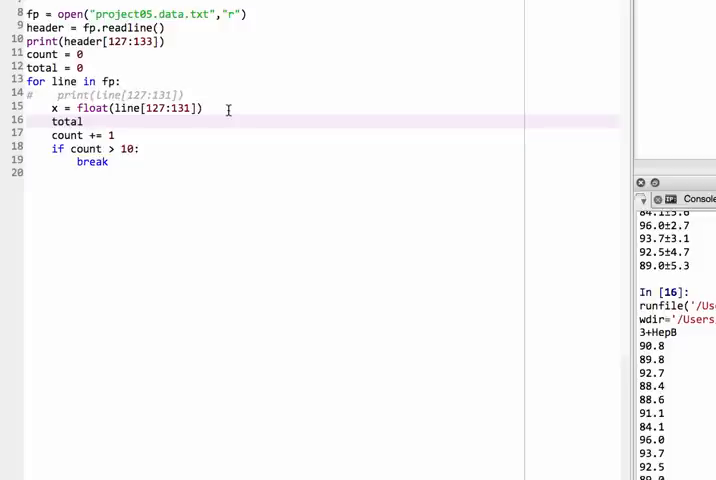
{"action": "type", "text": "+= x"}
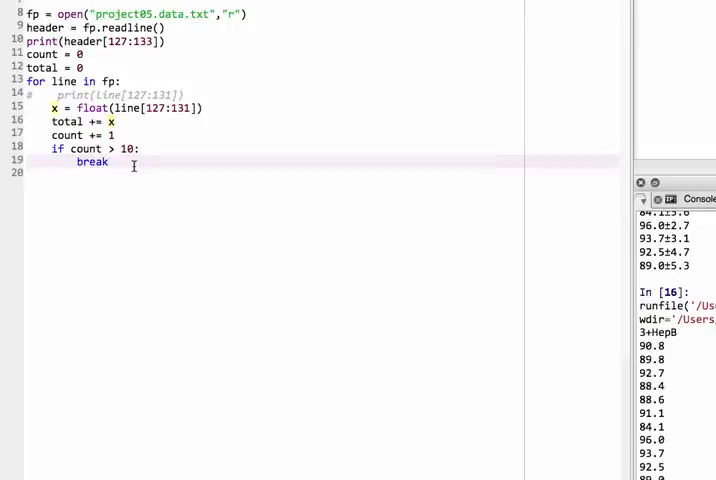
- Write print("total is", total) after the loop to report the accumulated total
{"action": "type", "text": "pr"}
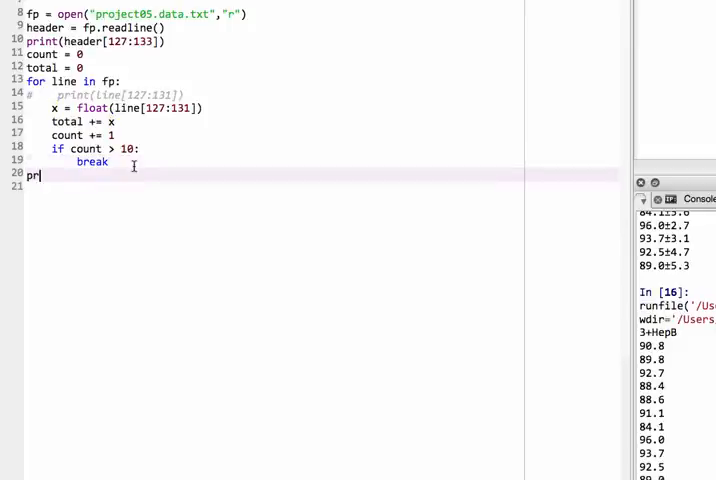
{"action": "type", "text": "int"}
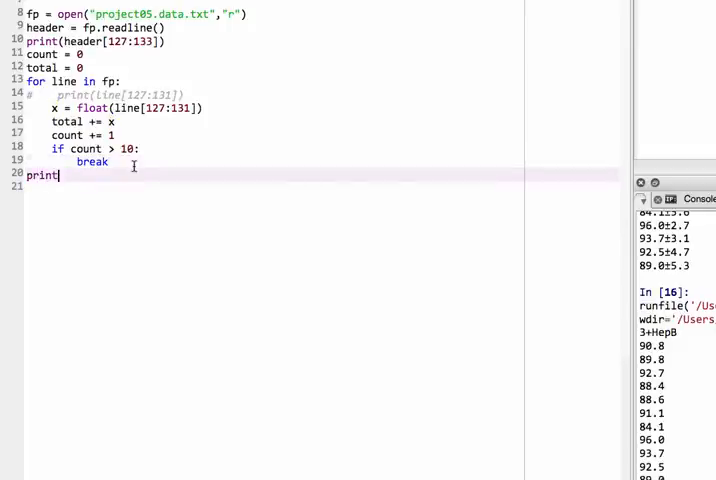
{"action": "type", "text": "("}
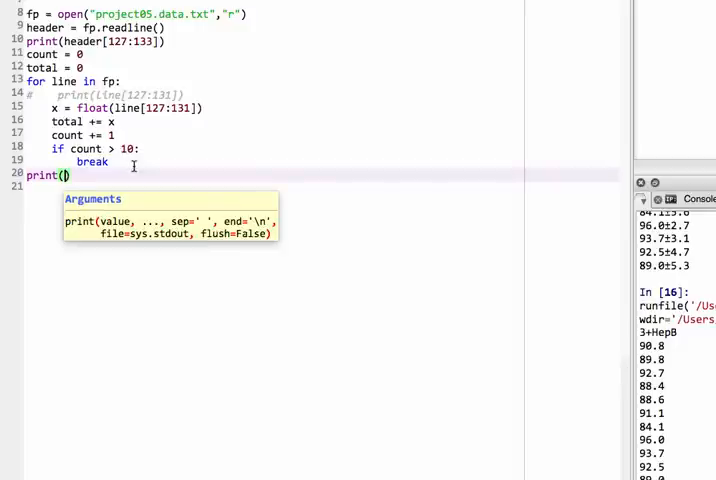
{"action": "type", "text": "\"total is\""}
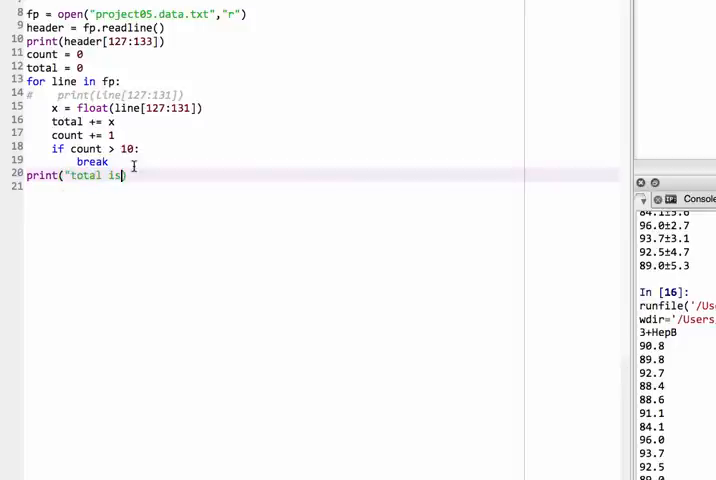
{"action": "type", "text": ",to"}
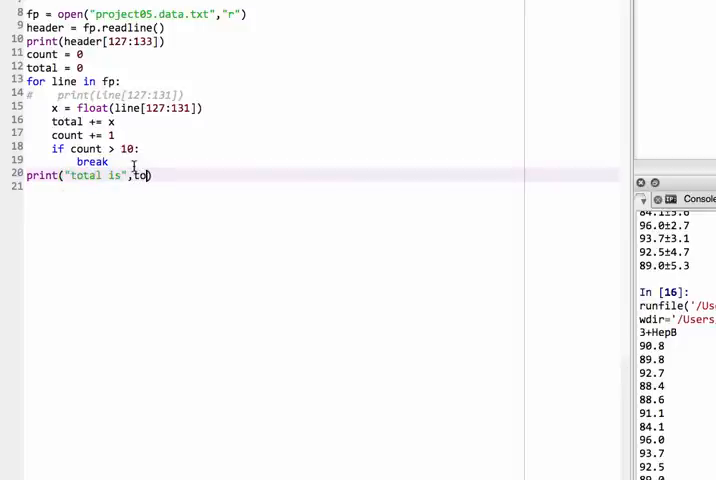